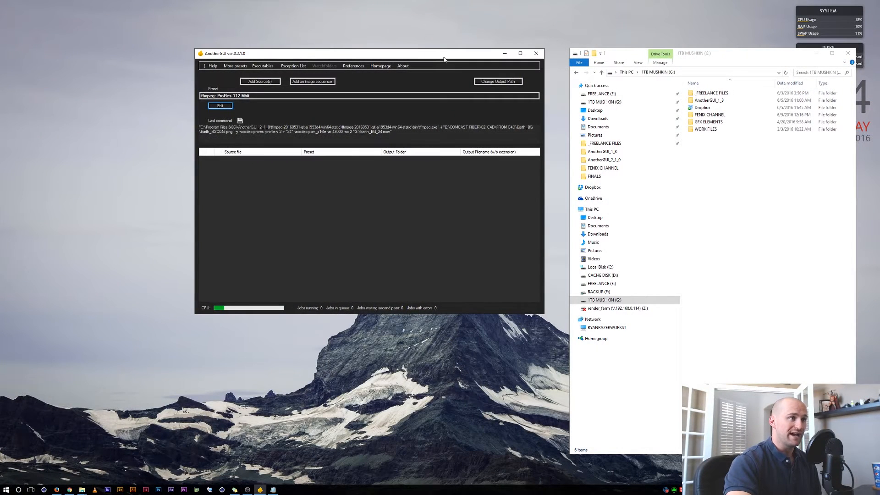
mouse_move(377, 213)
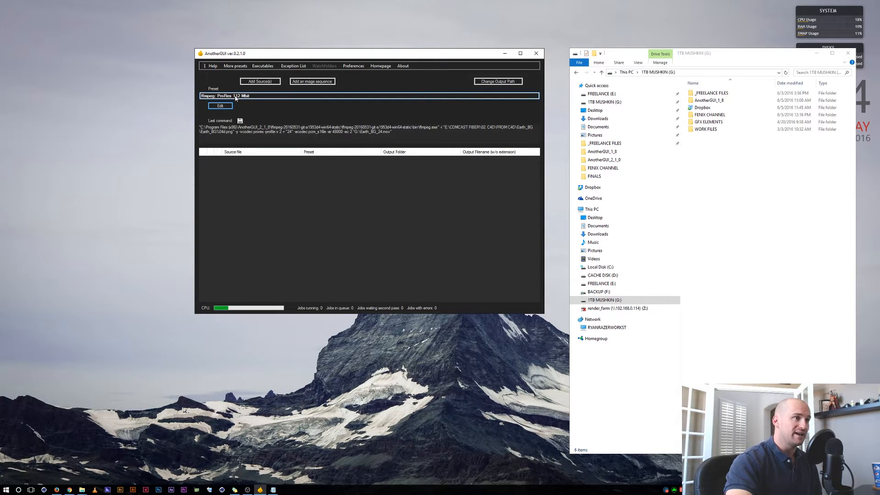
- Keep the FFmpeg ProRes 112 Mbit preset and queue the Earth_BG image sequence from Earth_BG0000.png
click(235, 96)
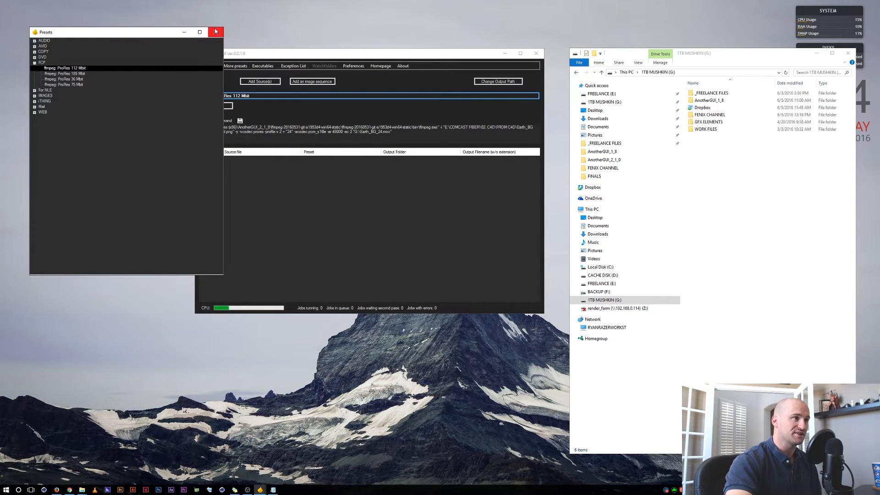
click(214, 31)
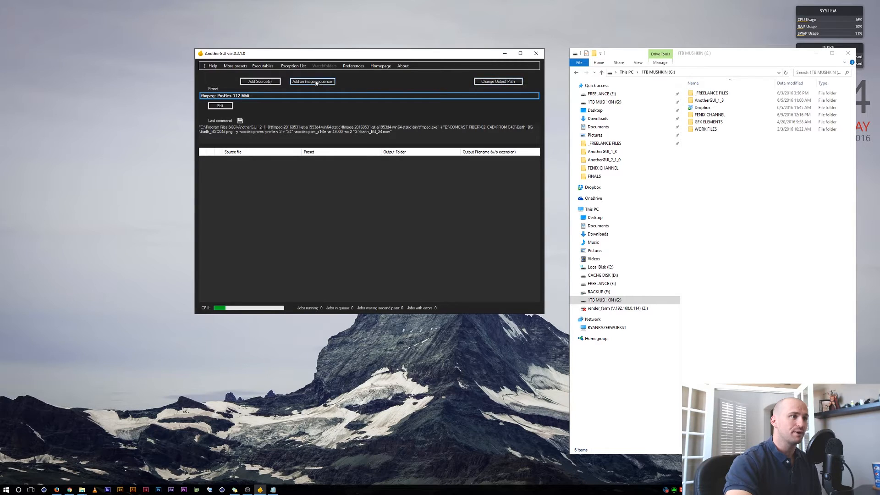
click(312, 81)
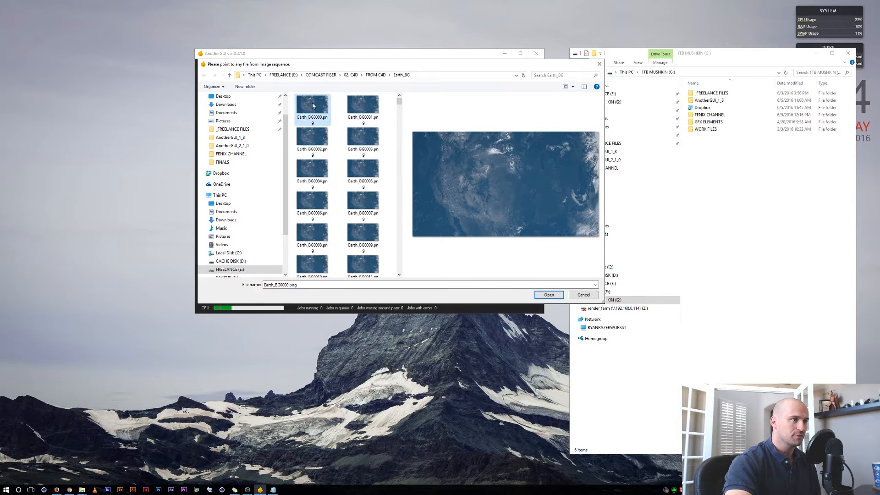
click(548, 294)
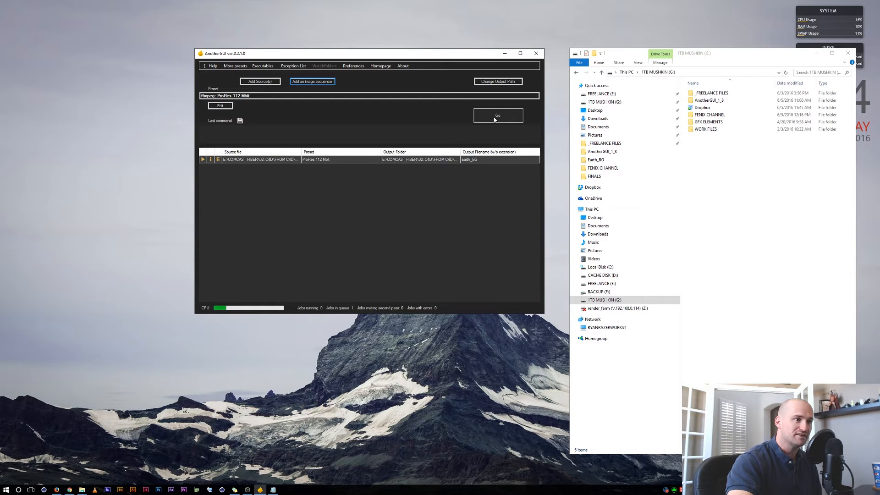
- Send the output to the G: 1TB MUSHKIN drive and render Earth_BG.mov
click(496, 81)
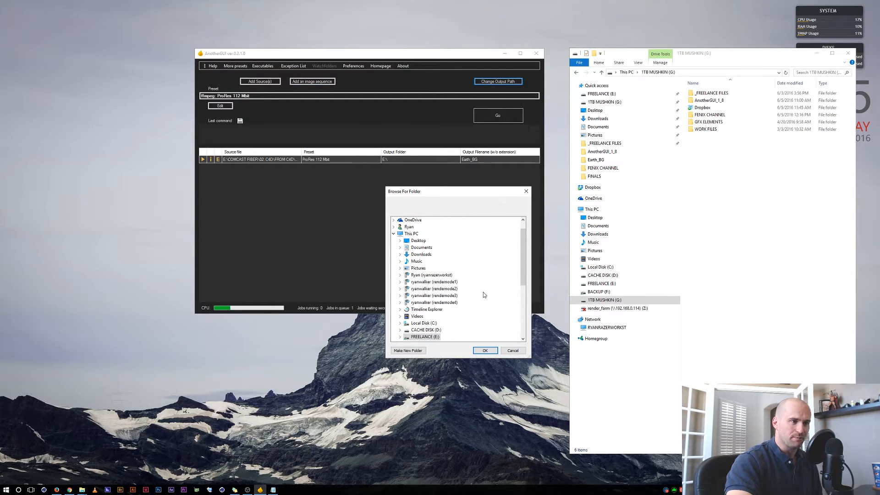
scroll(down, 3)
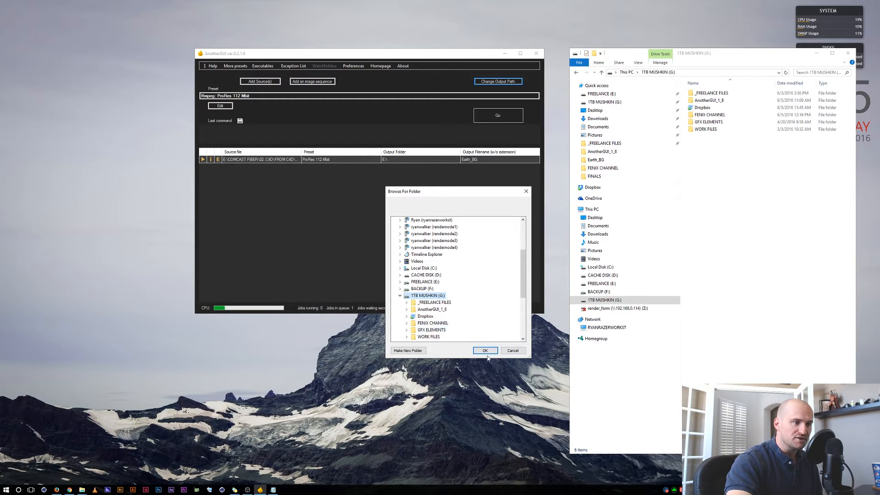
click(483, 350)
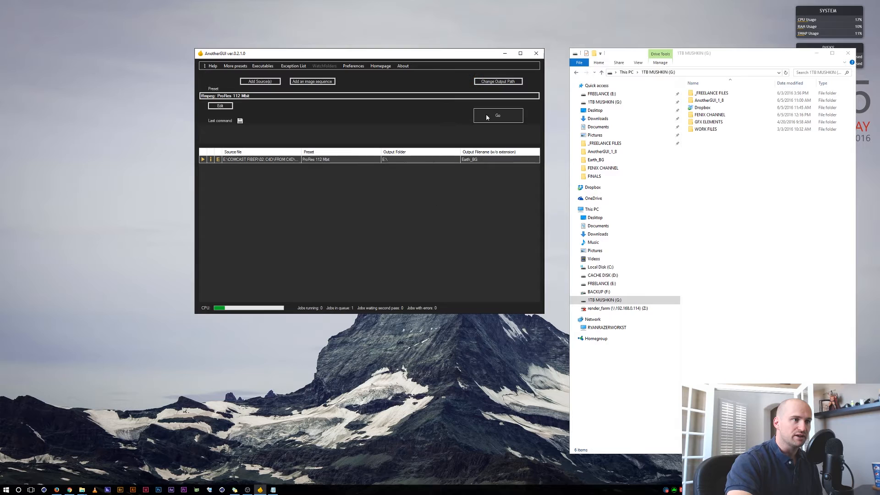
click(497, 115)
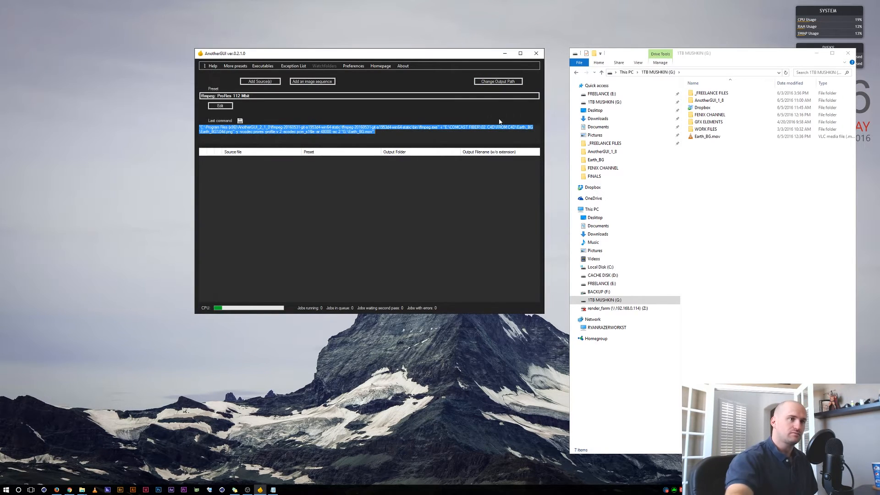
click(708, 136)
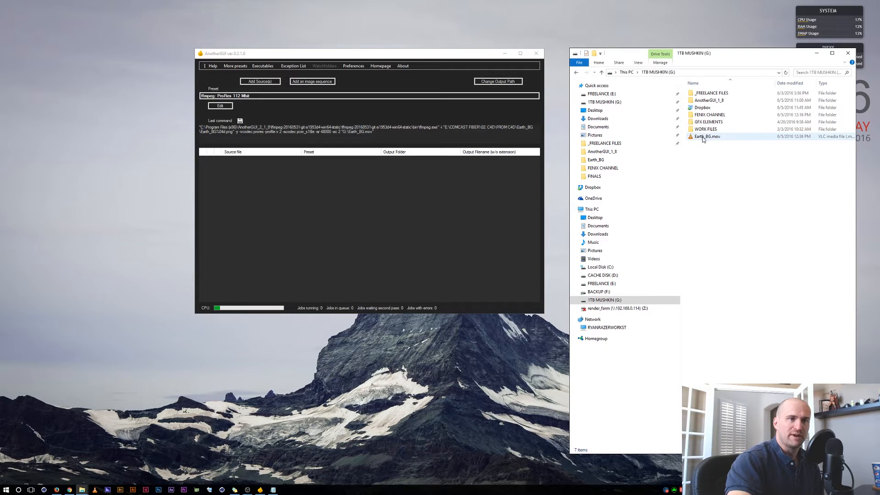
- Inspect Earth_BG.mov in MediaInfo: ProRes 1920x1080 at 25.000 fps
click(708, 137)
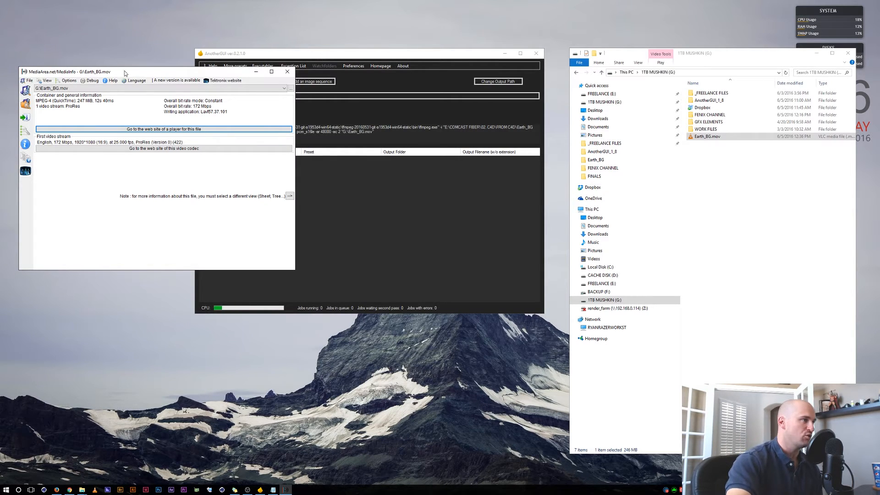
mouse_move(149, 147)
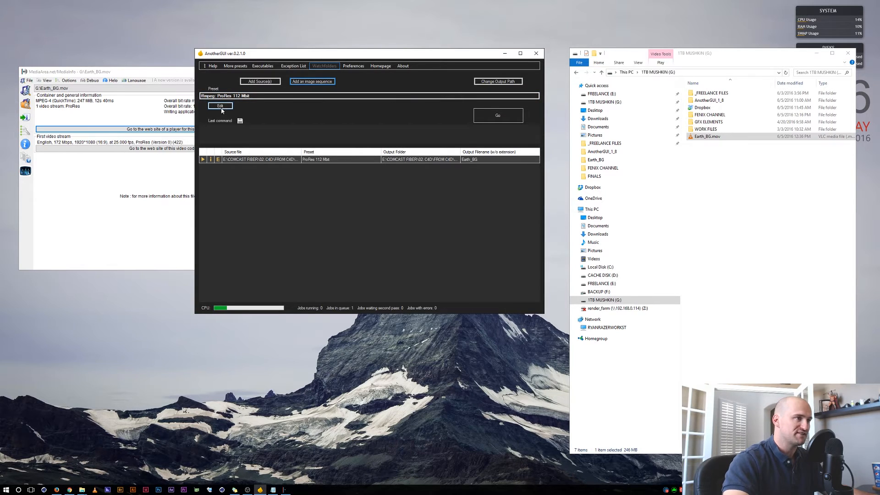
- Edit the ProRes 112 Mbit preset to add a 30 fps frame rate for Earth_BG_30fps
click(220, 105)
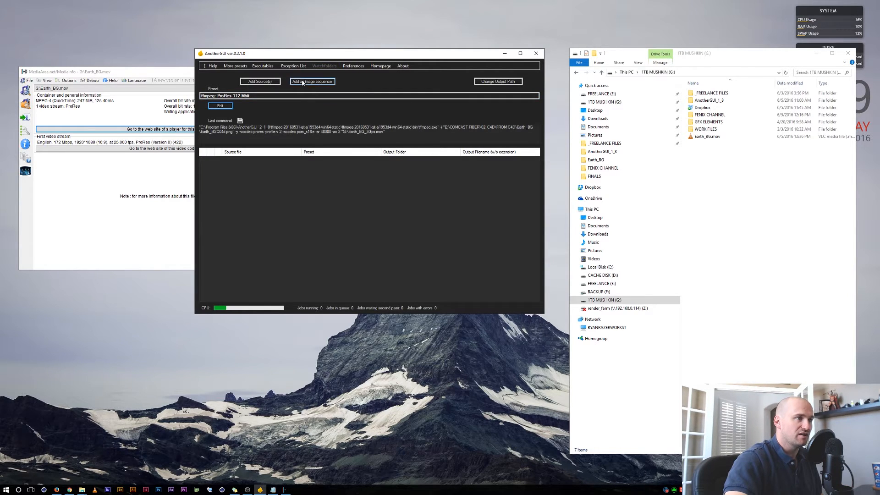
- Queue the Earth_BG sequence to G:, render Earth_BG_30fps.mov and play it in VLC
click(312, 81)
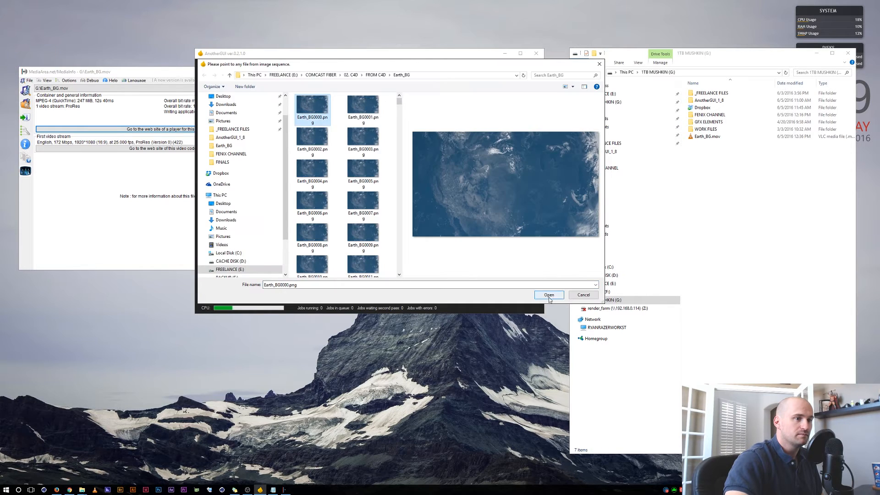
click(548, 294)
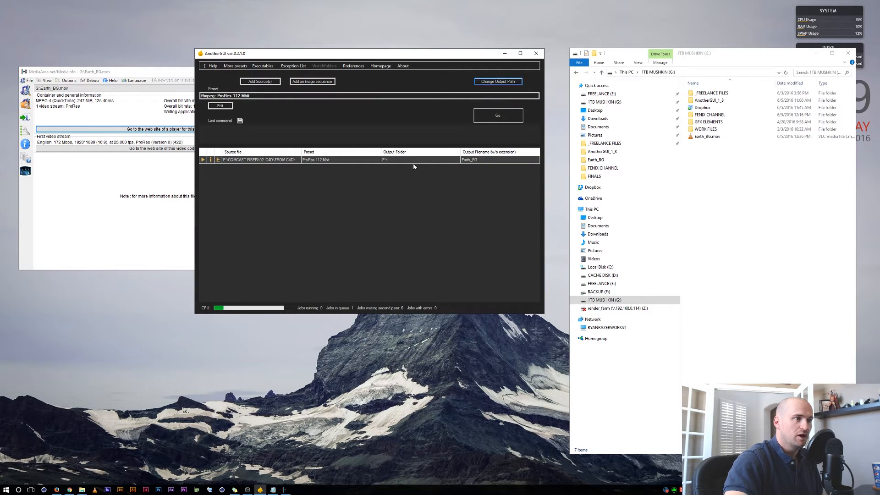
click(497, 81)
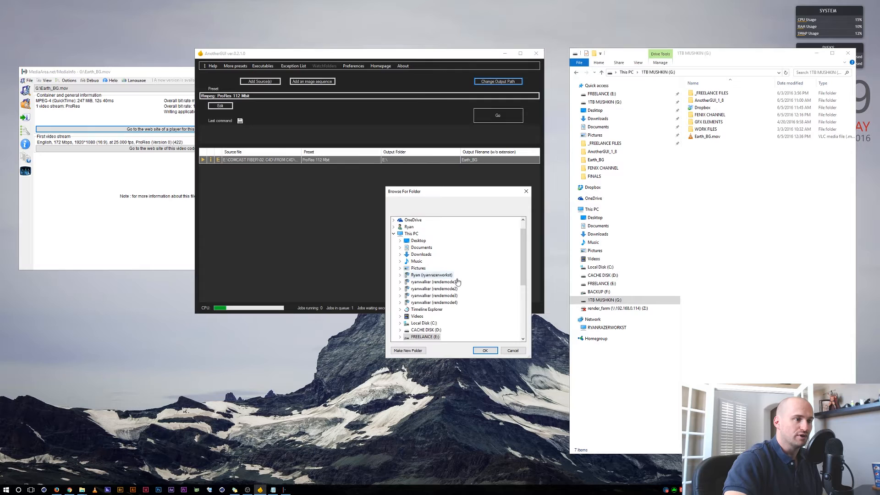
click(484, 350)
text(_30fps)
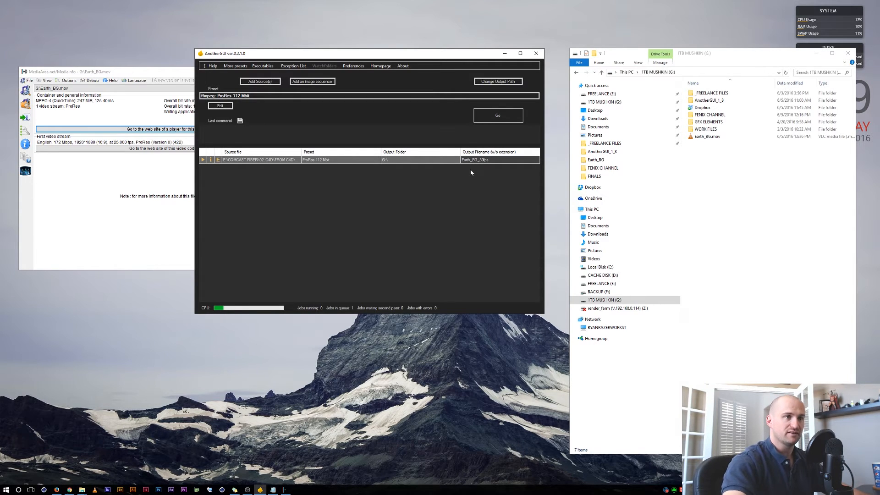
click(497, 115)
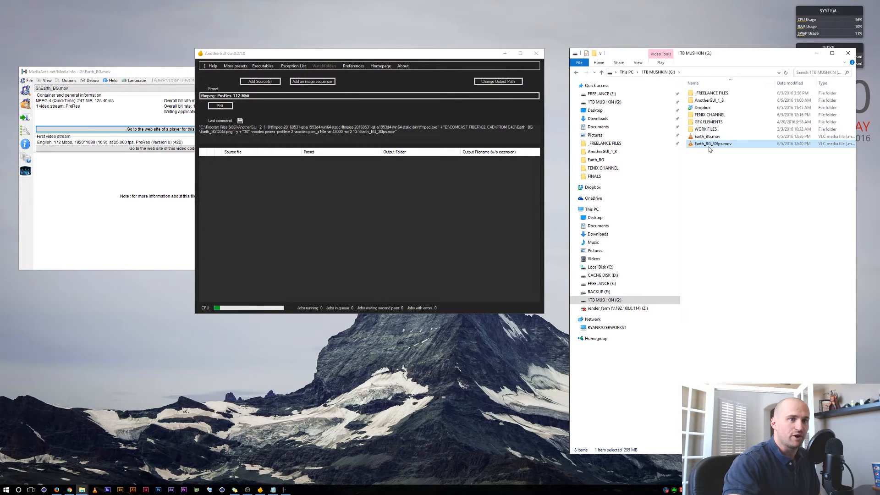
mouse_move(712, 144)
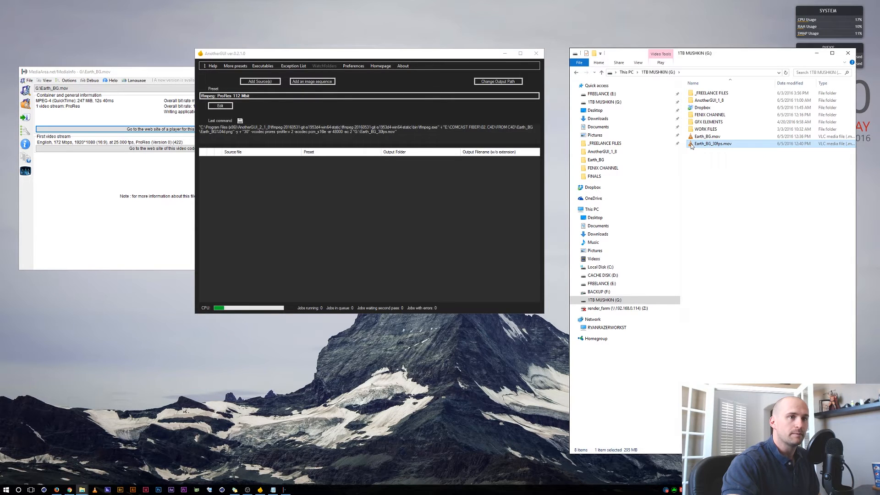
double_click(711, 144)
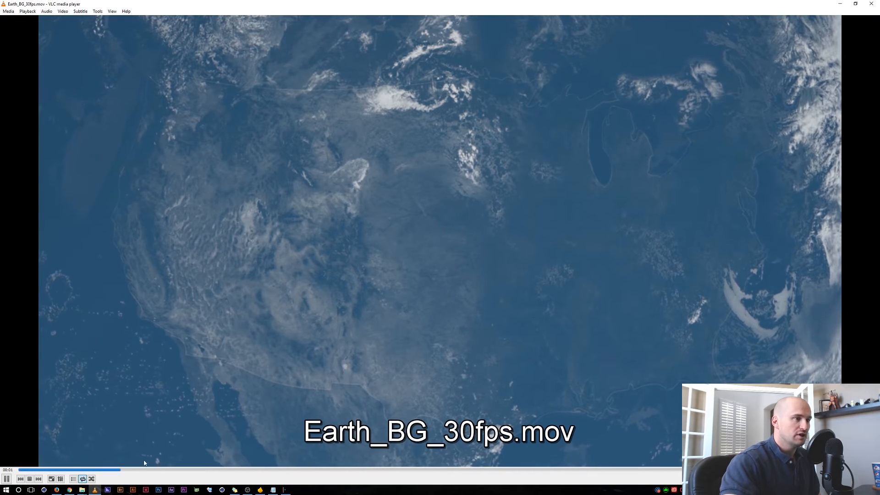
- Close VLC and open Earth_BG_30fps.mov and Earth_BG.mov each in MediaInfo for comparison
click(536, 469)
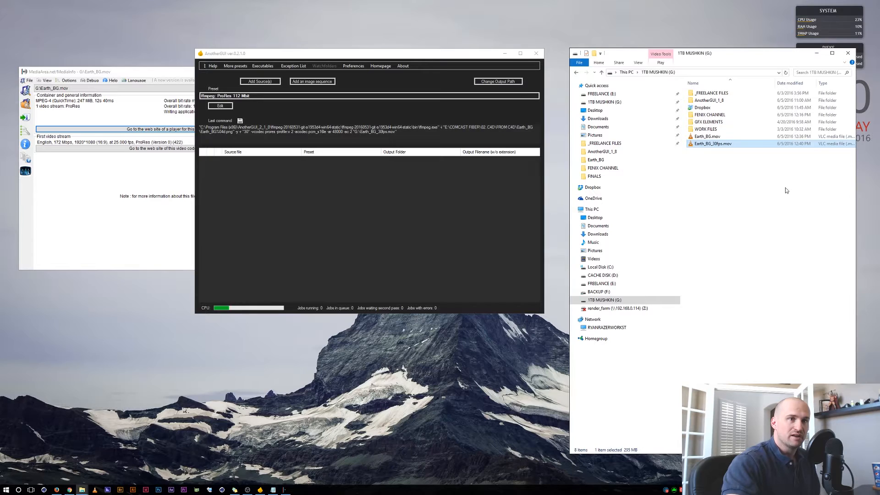
right_click(712, 144)
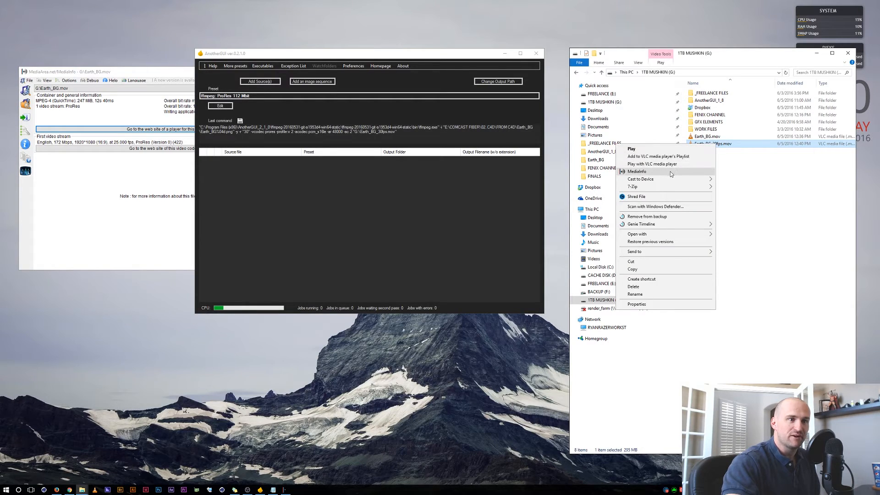
click(637, 172)
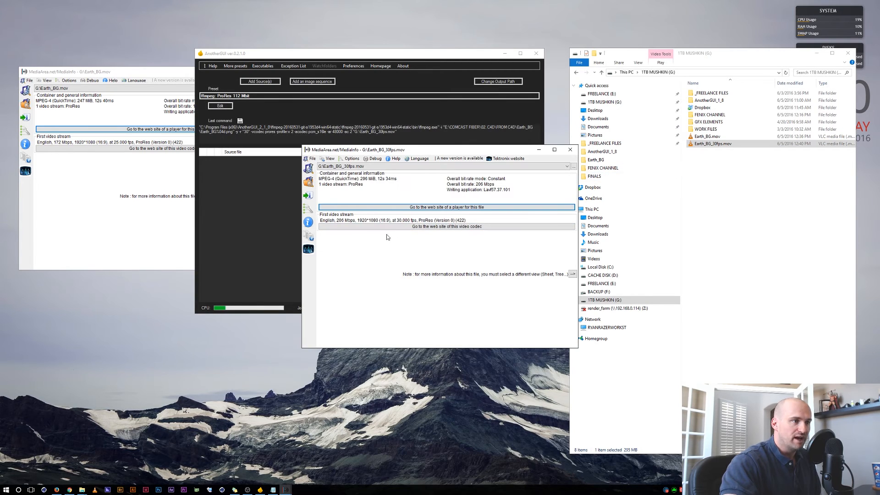
mouse_move(449, 224)
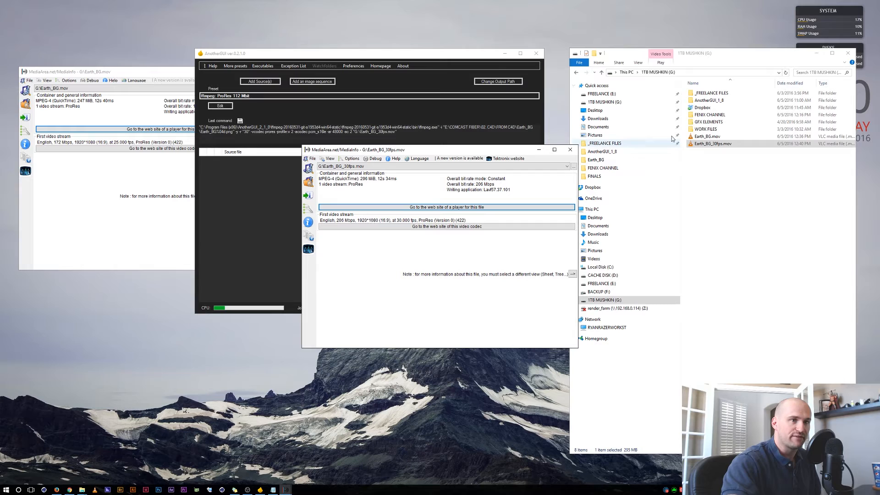
right_click(711, 136)
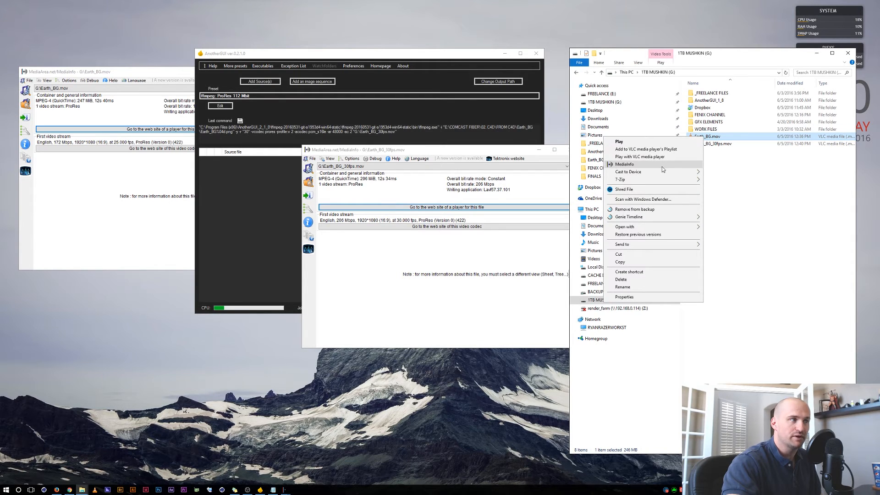
click(624, 164)
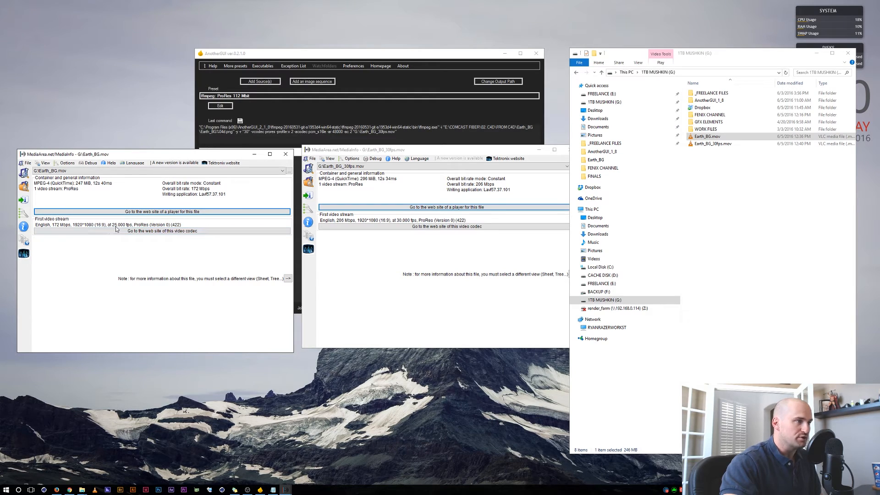
mouse_move(214, 227)
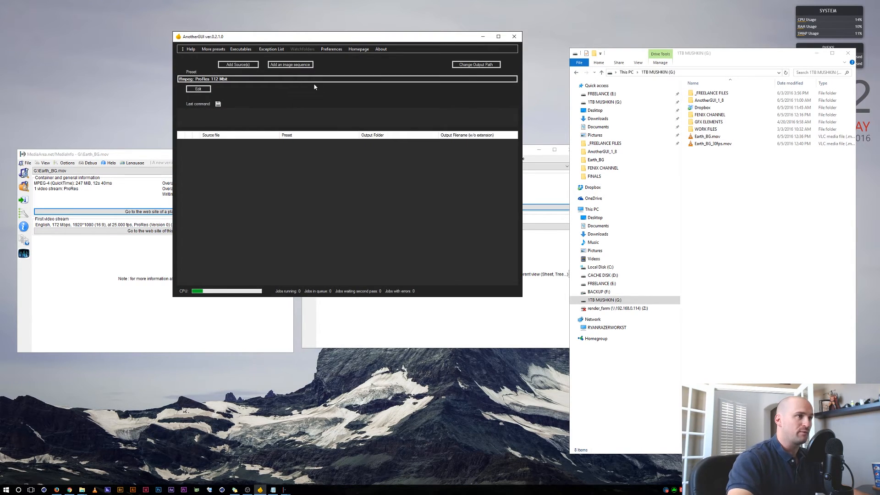
- Queue the Earth_BG sequence from Earth_BG0000.png and edit the preset to -r 24
click(290, 64)
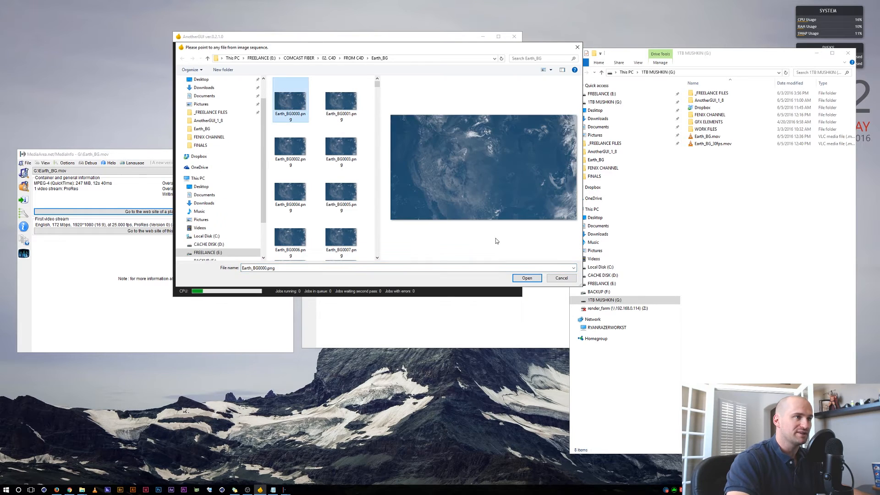
click(526, 278)
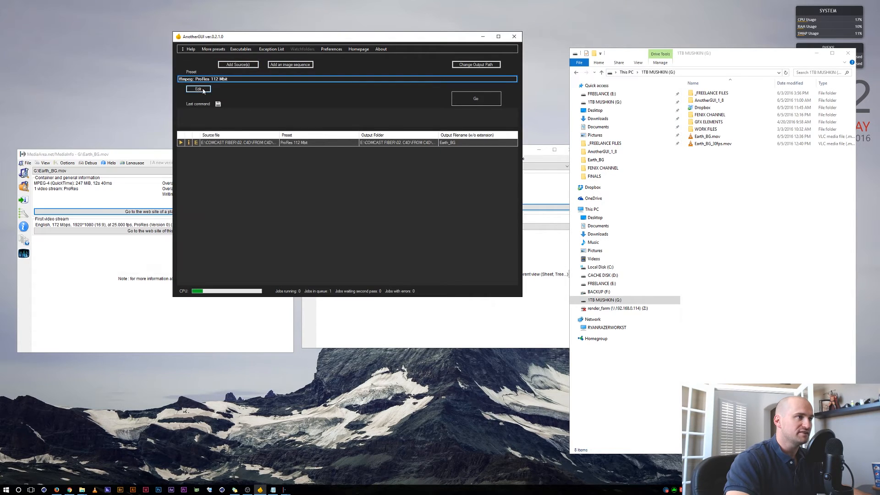
click(198, 89)
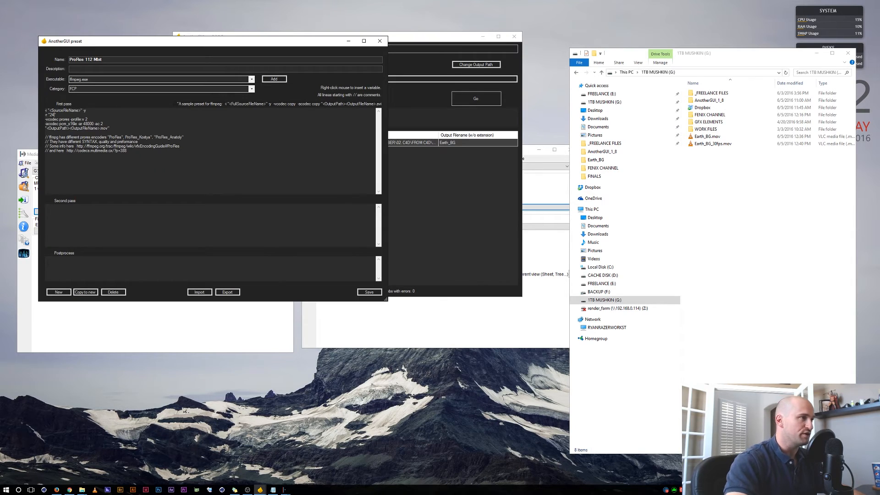
click(369, 291)
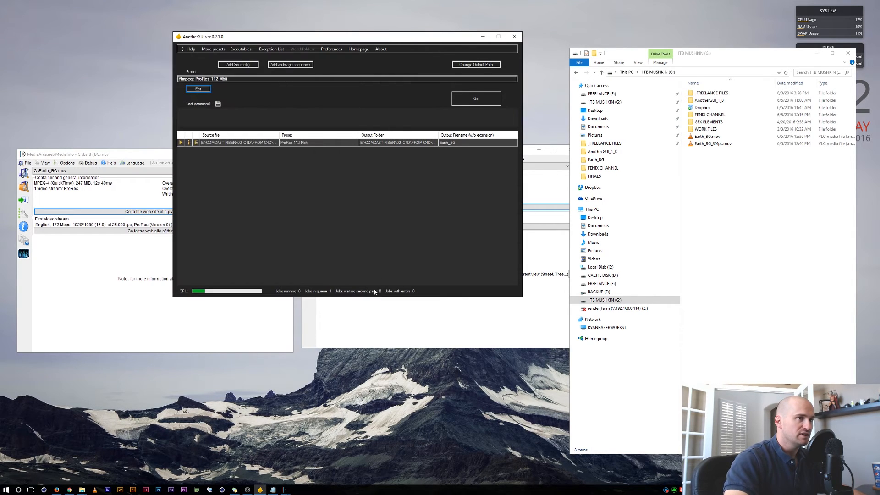
- Set the output to G:\ as Earth_BG_24fps, render it and bring up the file's options
click(399, 142)
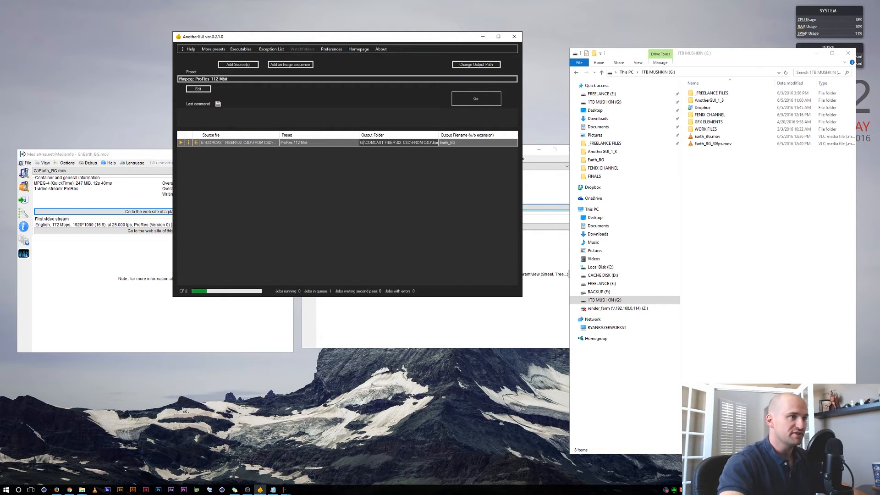
click(398, 142)
text(_24fps)
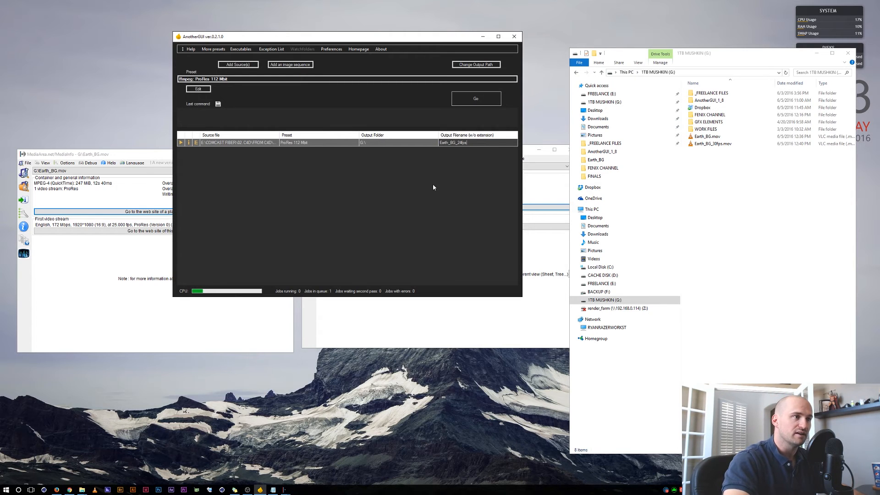
click(475, 98)
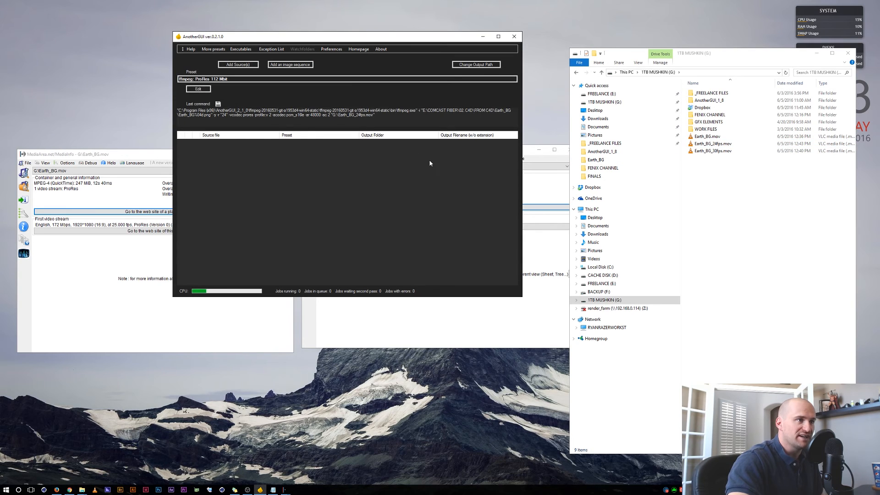
right_click(712, 144)
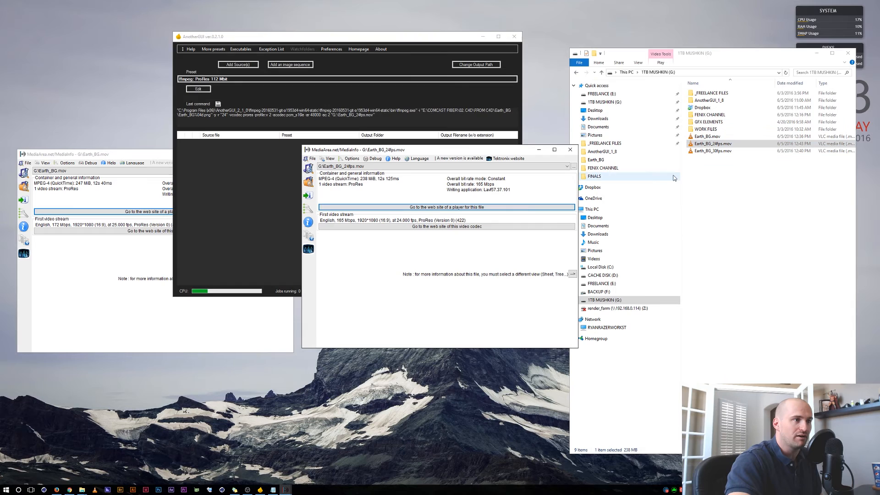
mouse_move(369, 224)
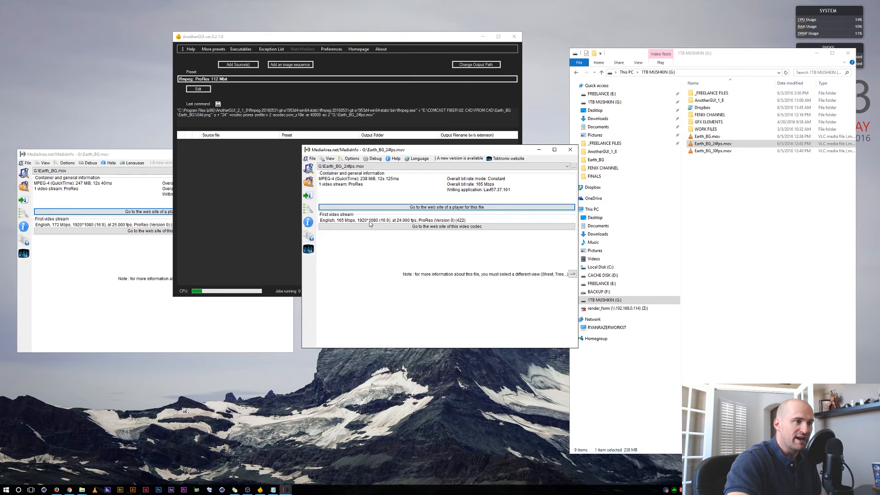
mouse_move(404, 223)
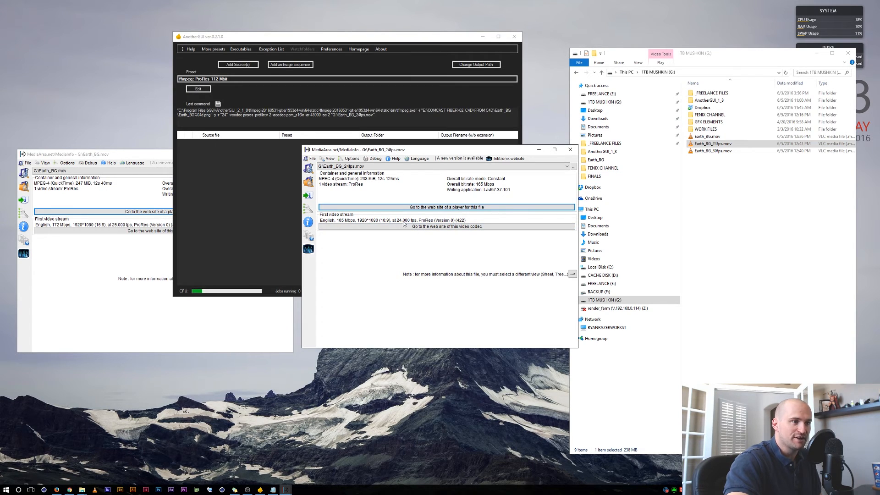